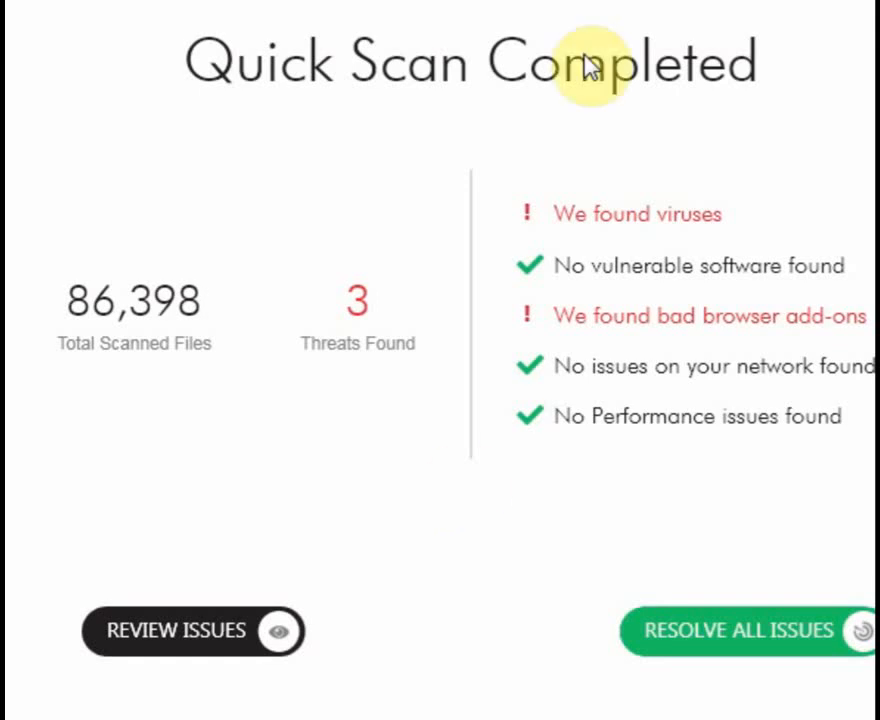
{"action": "mouse_move", "coordinate": [580, 76]}
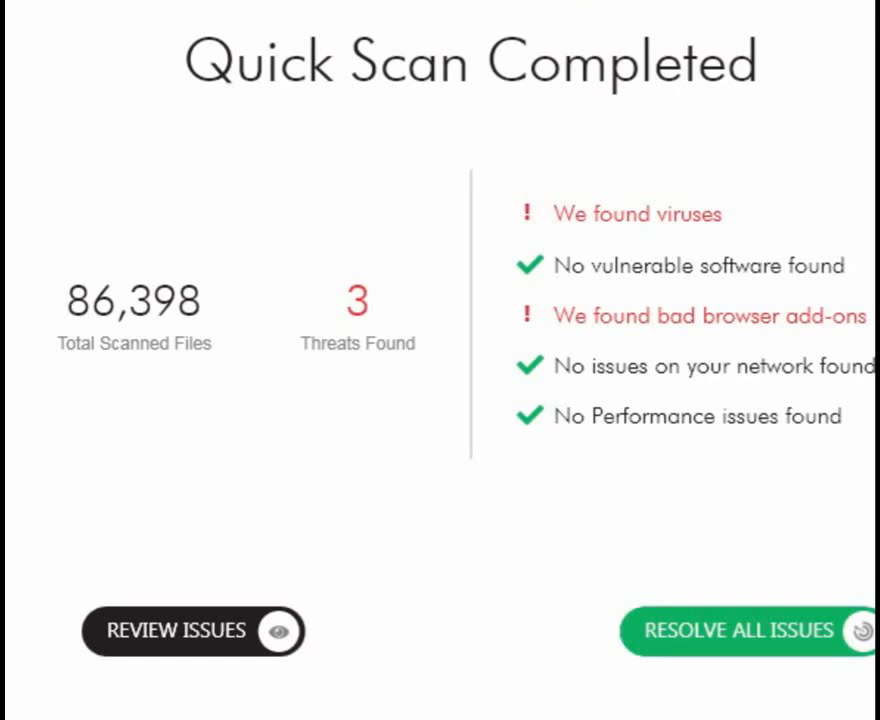